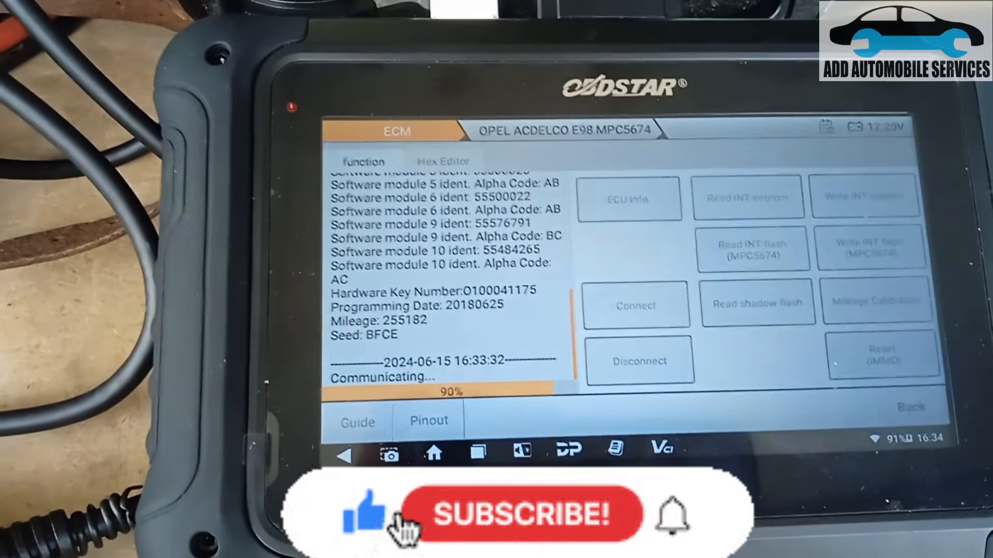
Step: Read the E98 ECM's identification details — software idents, hardware key number and mileage
{"action": "left_click", "coordinate": [629, 198]}
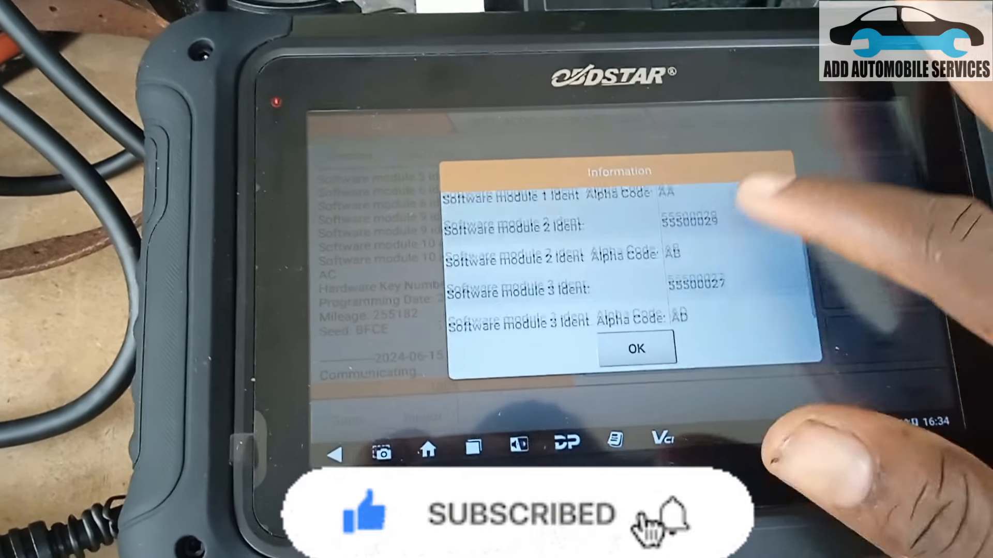
{"action": "scroll", "scroll_direction": "down", "scroll_amount": 3}
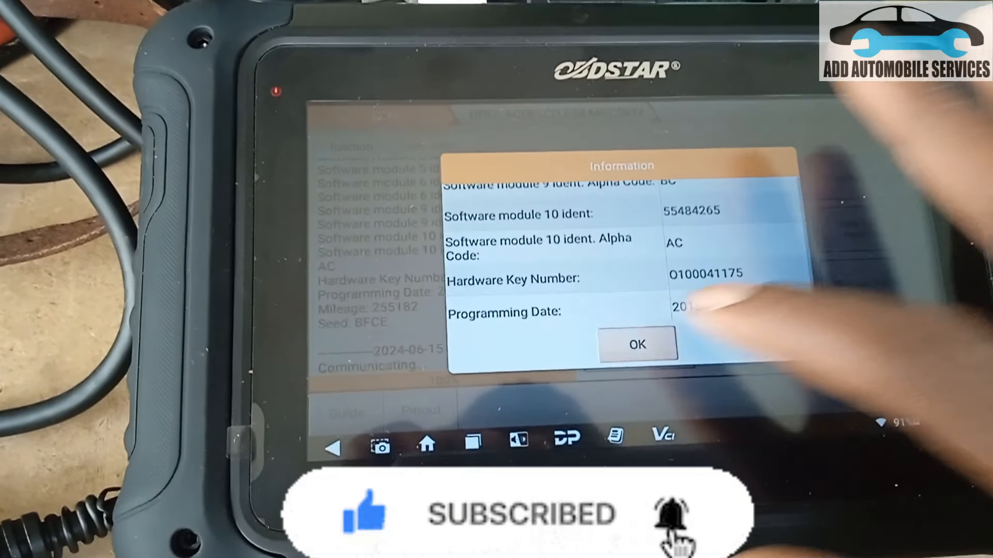
{"action": "left_click", "coordinate": [637, 343]}
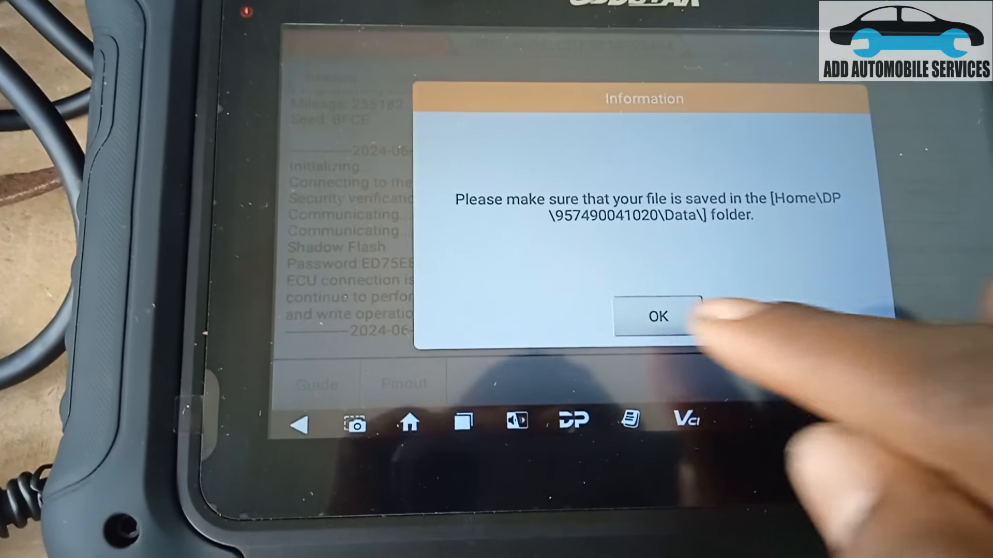
Step: Acknowledge the Data-folder save notice and look through the saved files offered for INT flash
{"action": "left_click", "coordinate": [657, 316]}
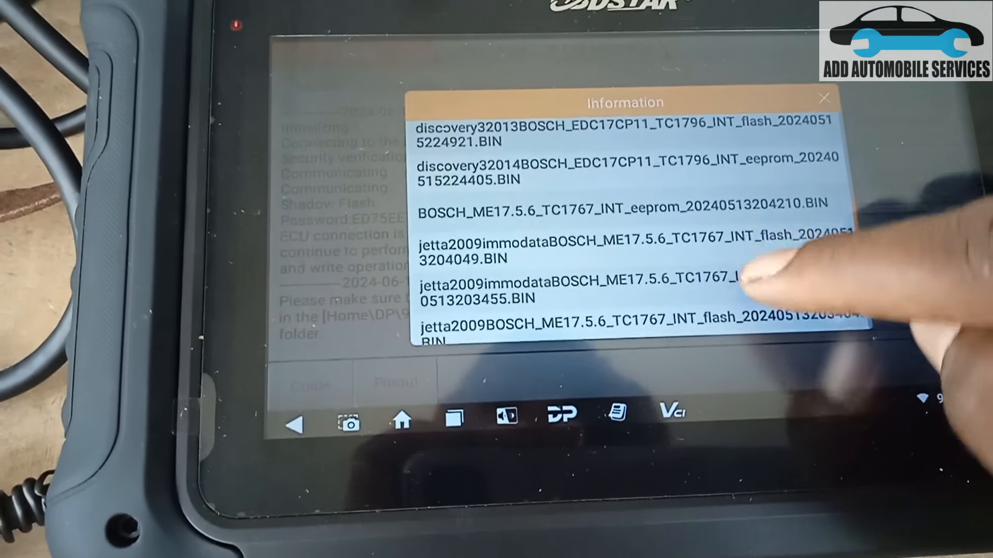
{"action": "scroll", "scroll_direction": "down", "scroll_amount": 3}
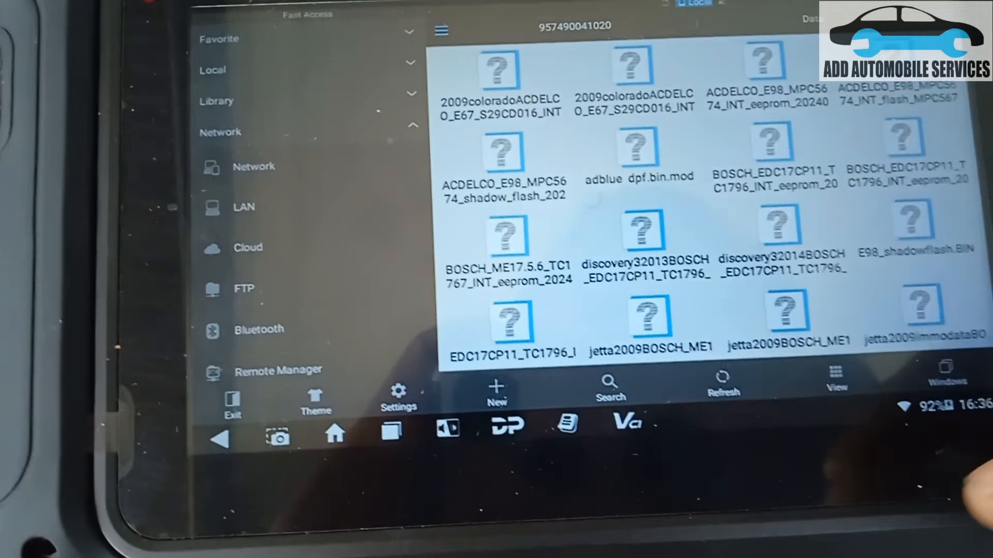
Step: Check the Data folder's files, then return home and back into the running ECU Flasher session
{"action": "scroll", "scroll_direction": "down", "scroll_amount": 3}
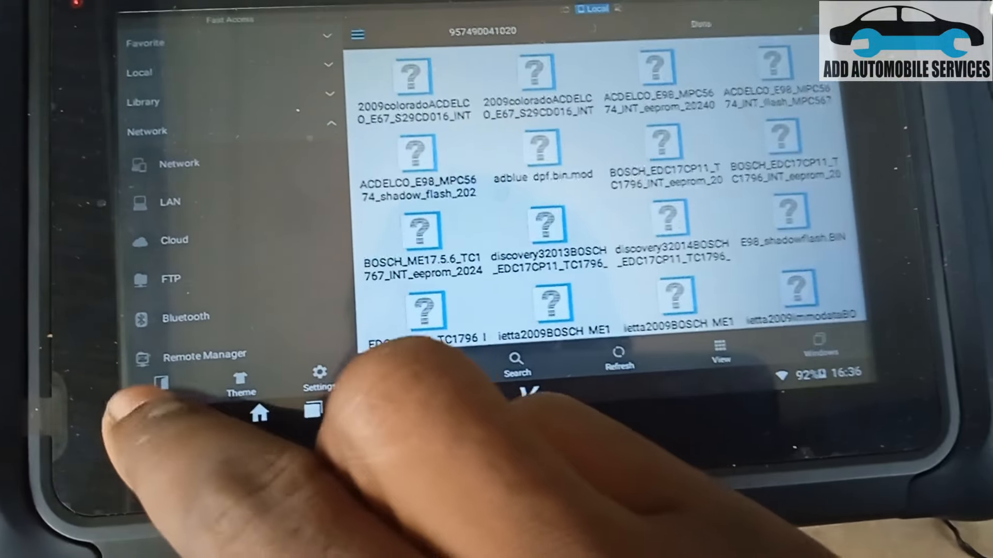
{"action": "left_click", "coordinate": [259, 413]}
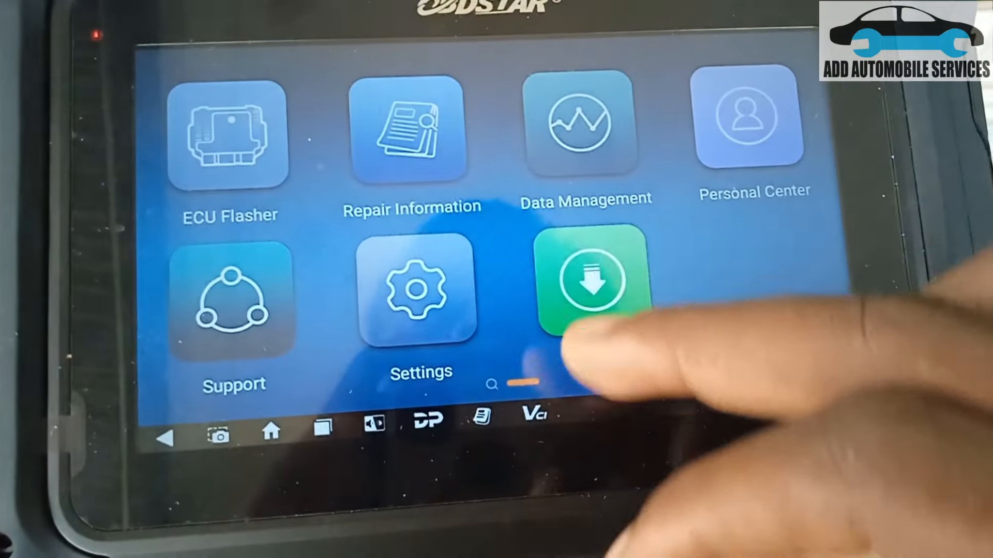
{"action": "left_click", "coordinate": [590, 279]}
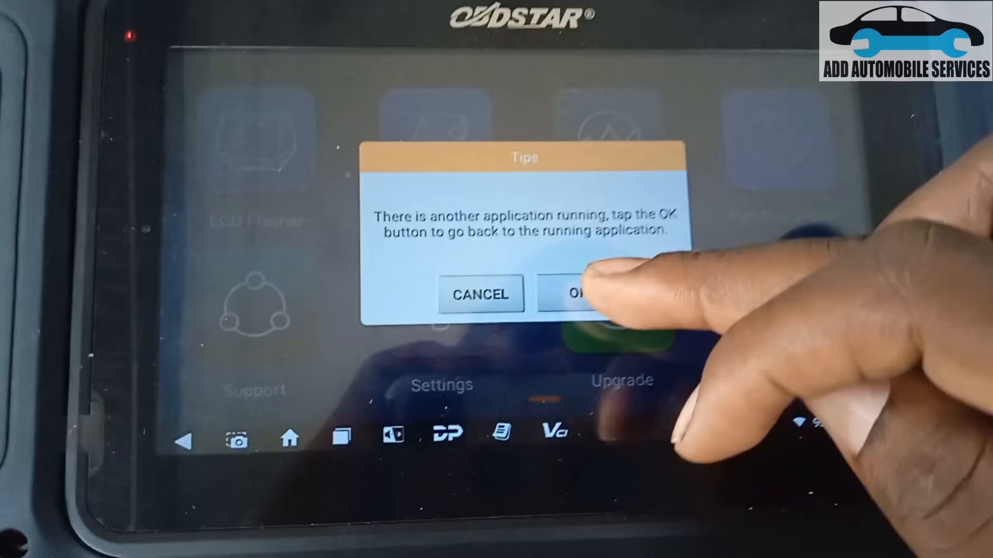
{"action": "left_click", "coordinate": [573, 294]}
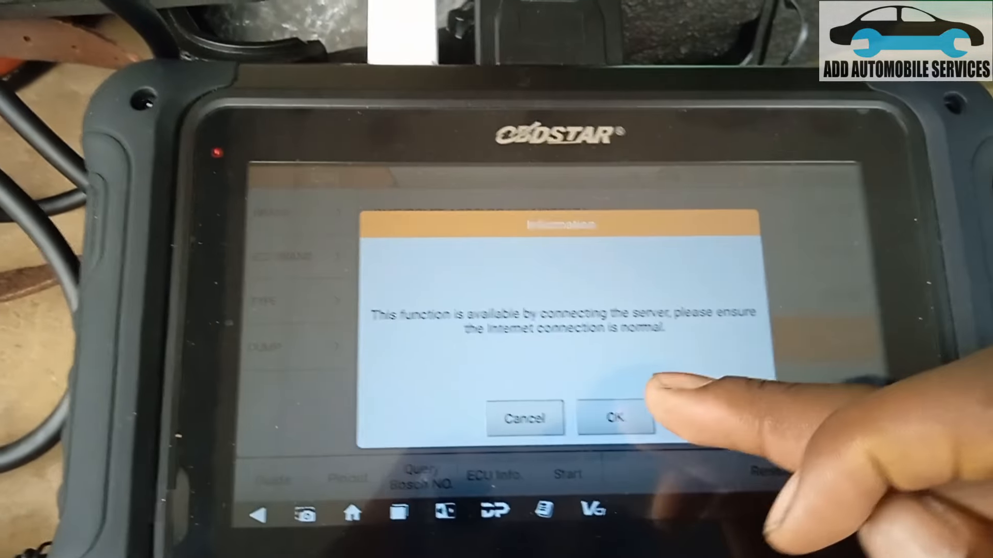
Step: Accept the server connection notice and reconnect to the Opel ACDelco E98 ECM
{"action": "left_click", "coordinate": [613, 419]}
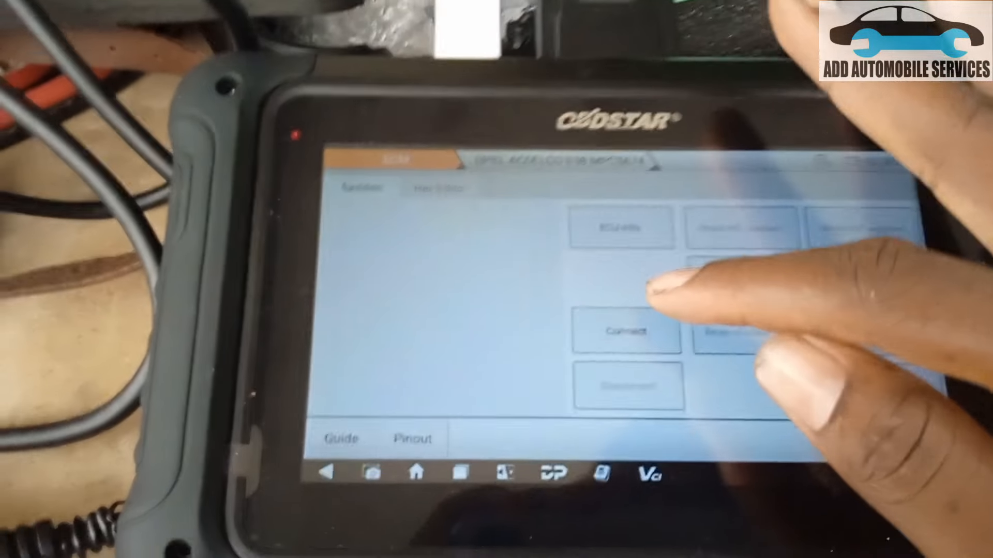
{"action": "left_click", "coordinate": [625, 332]}
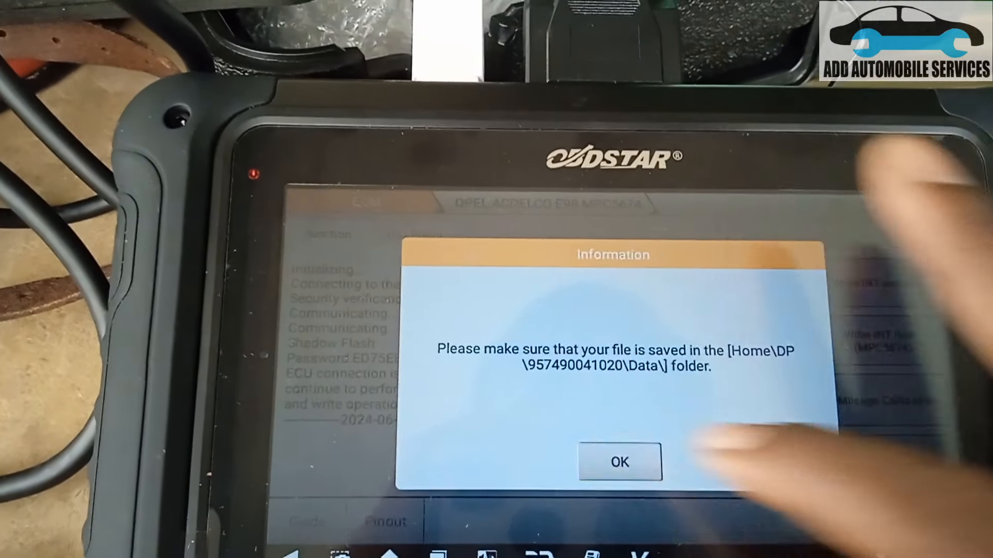
Step: Search the INT flash file list for the tuned file and close it without choosing one
{"action": "left_click", "coordinate": [618, 462]}
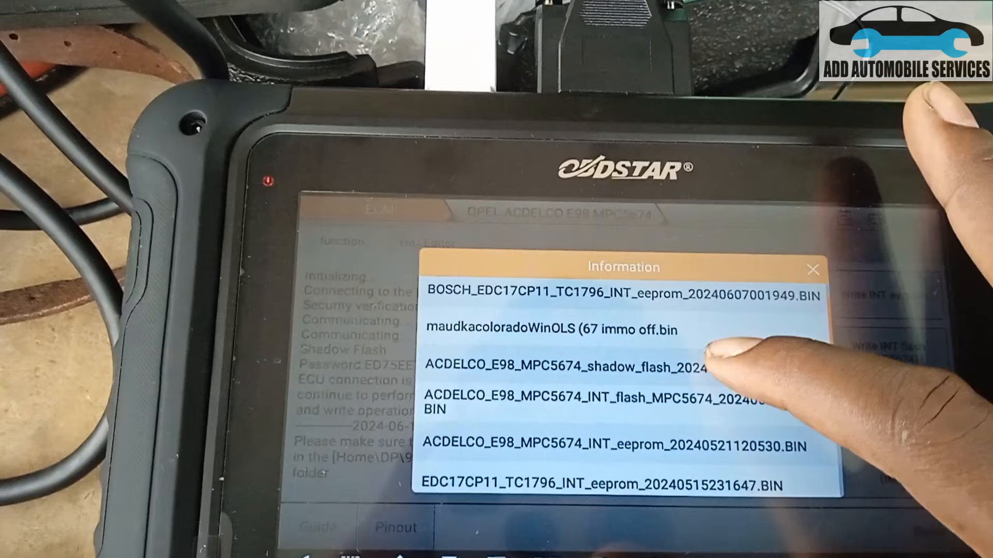
{"action": "scroll", "scroll_direction": "down", "scroll_amount": 3}
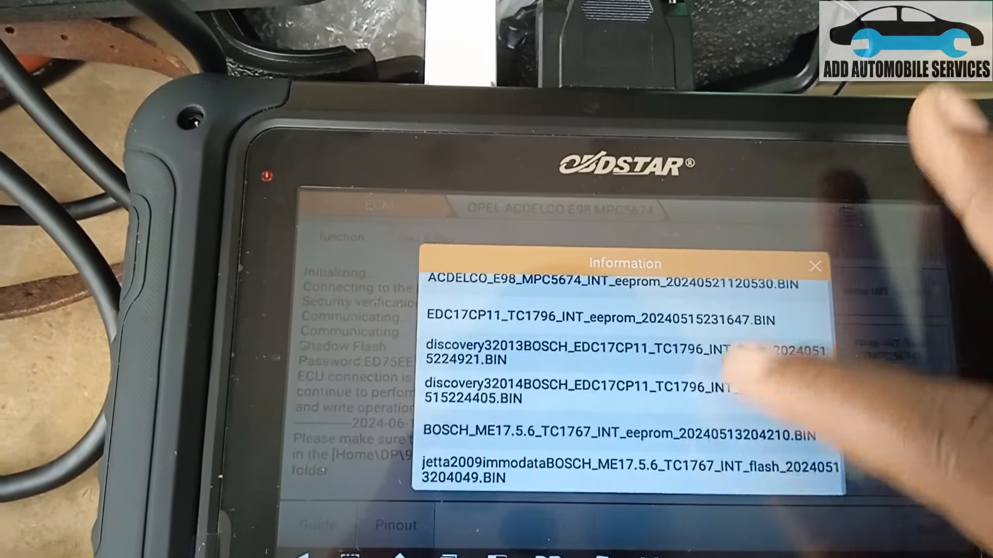
{"action": "scroll", "scroll_direction": "down", "scroll_amount": 3}
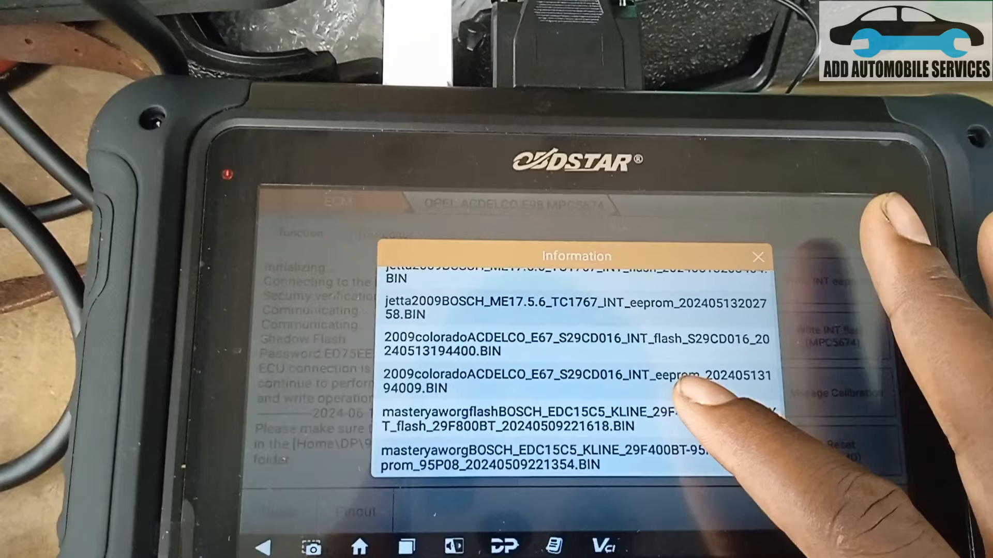
{"action": "scroll", "scroll_direction": "down", "scroll_amount": 3}
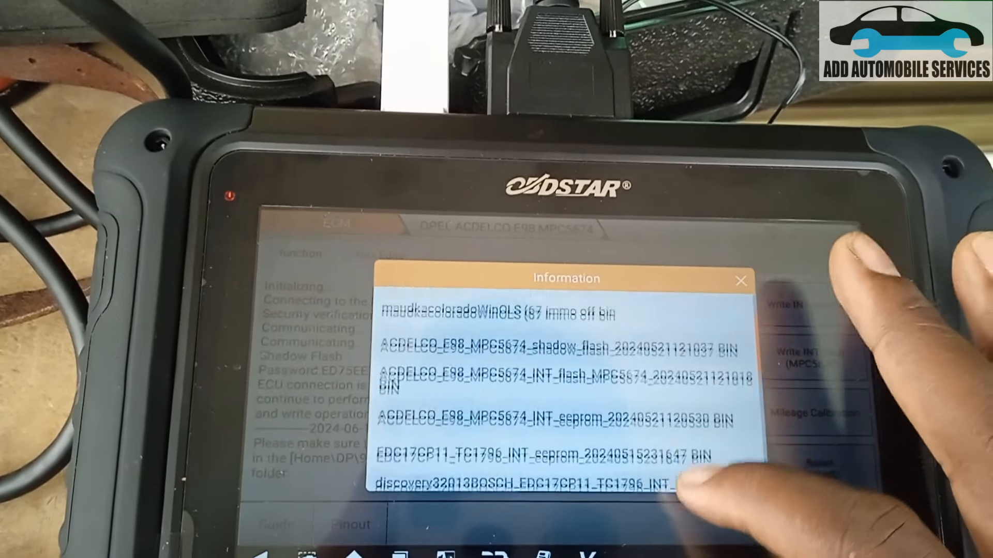
{"action": "scroll", "scroll_direction": "down", "scroll_amount": 3}
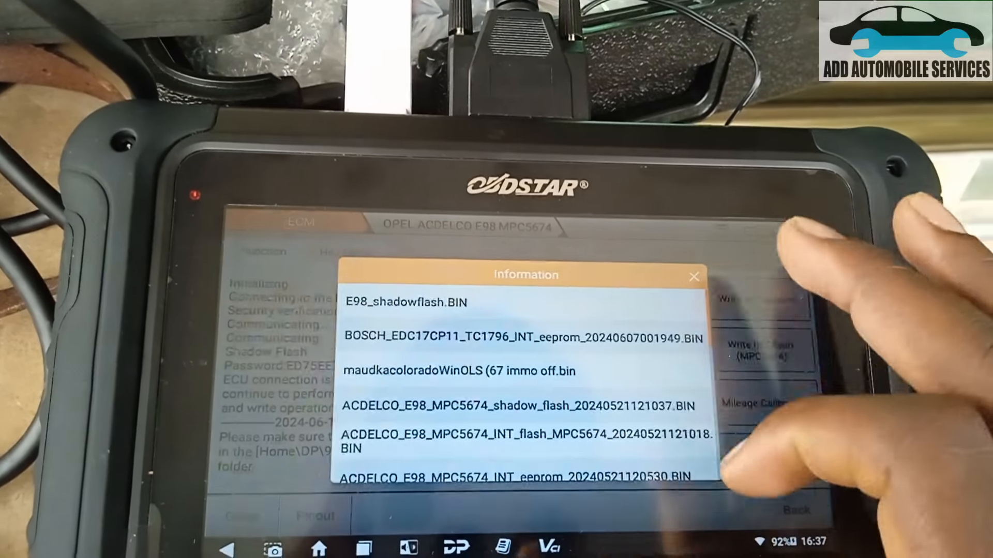
{"action": "left_click", "coordinate": [694, 277]}
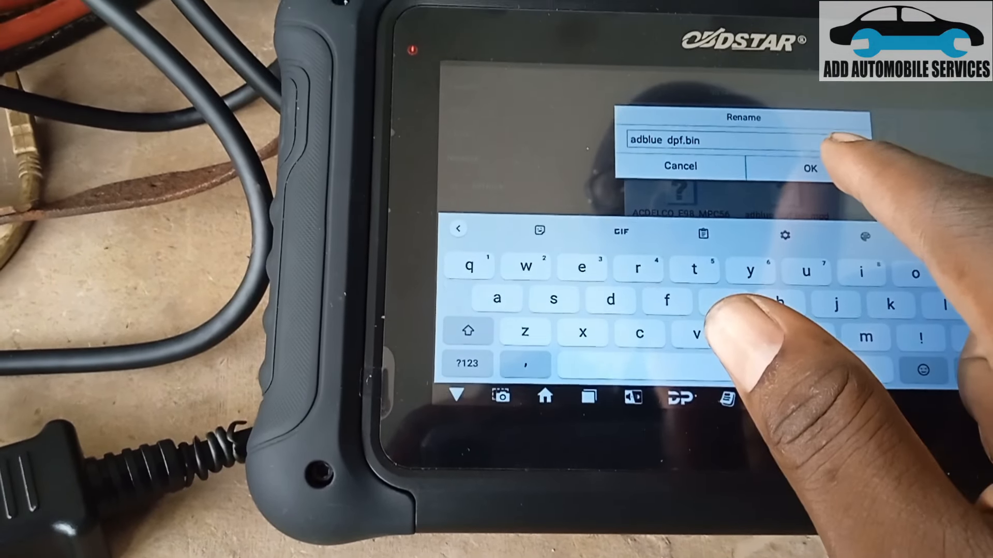
Step: Confirm renaming adblue dpf.bin.mod to adblue dpf.bin
{"action": "left_click", "coordinate": [808, 167]}
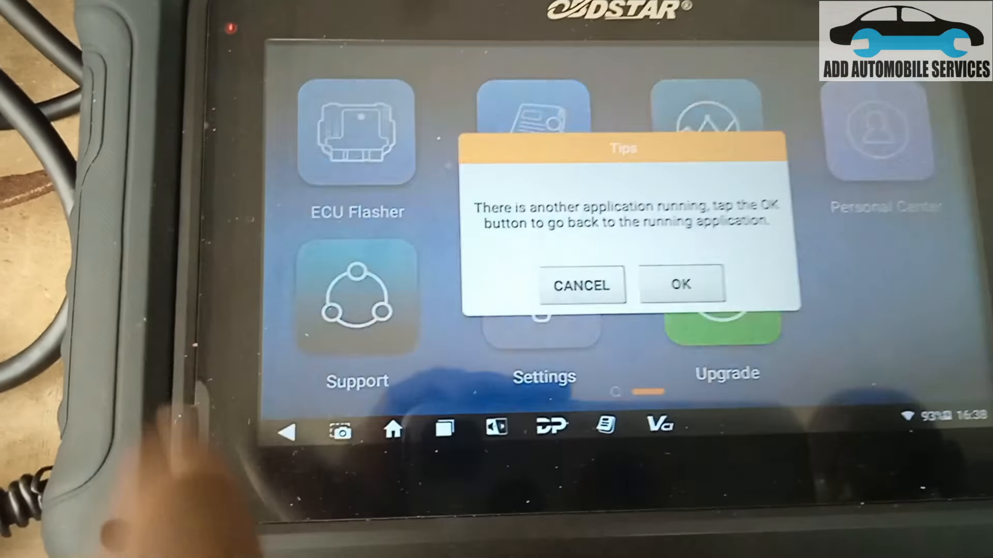
Step: Return to ECU Flasher and write adblue dpf.bin to the E98 ECM's internal flash
{"action": "left_click", "coordinate": [680, 285]}
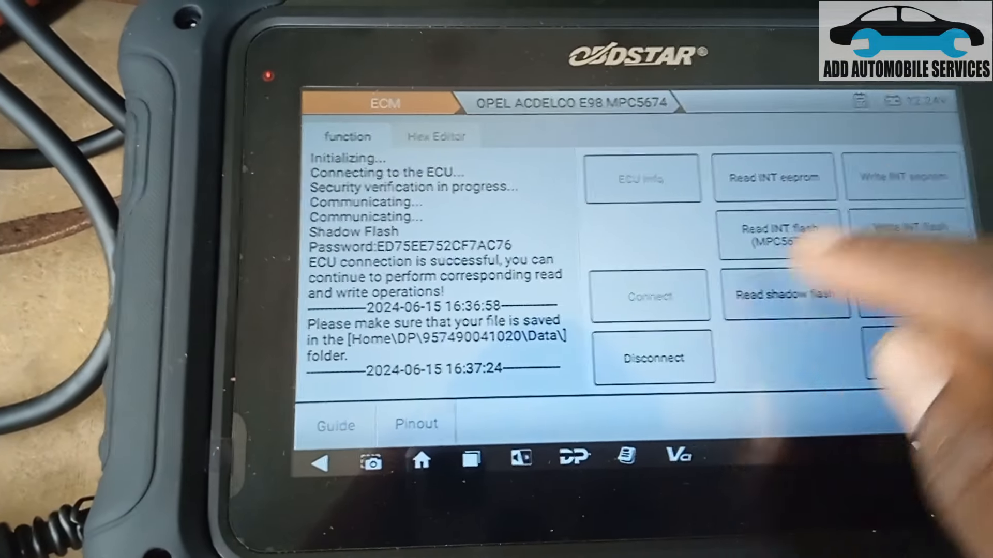
{"action": "left_click", "coordinate": [783, 296]}
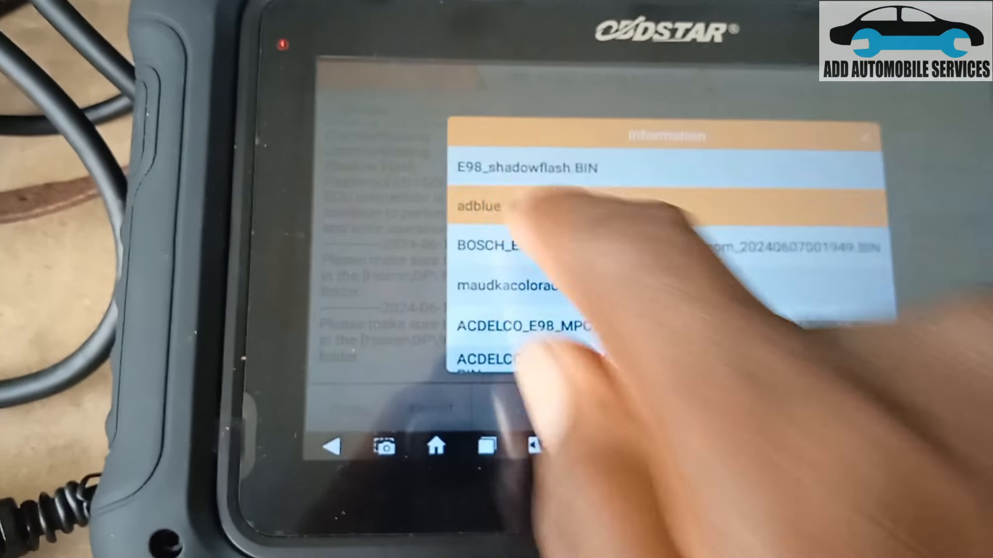
{"action": "left_click", "coordinate": [494, 206]}
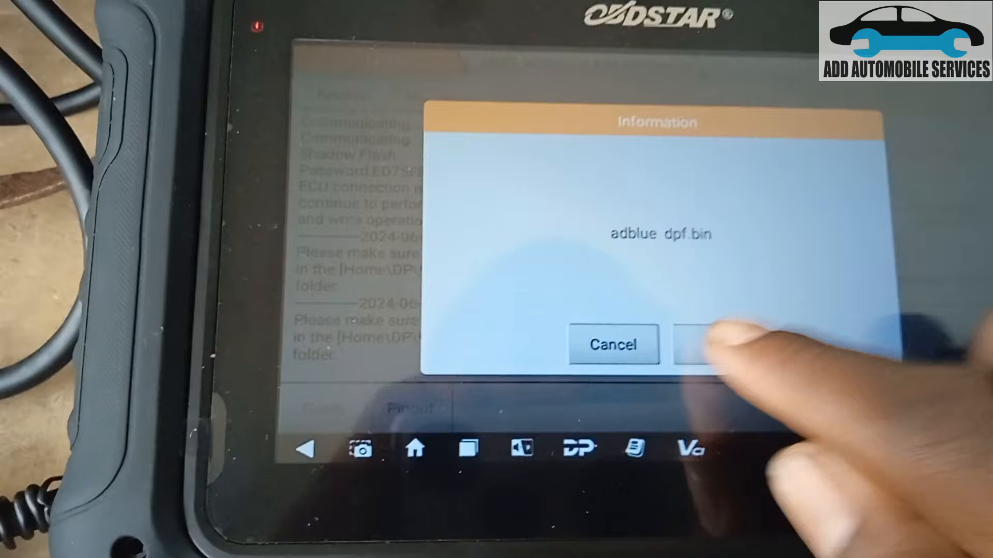
{"action": "left_click", "coordinate": [709, 345]}
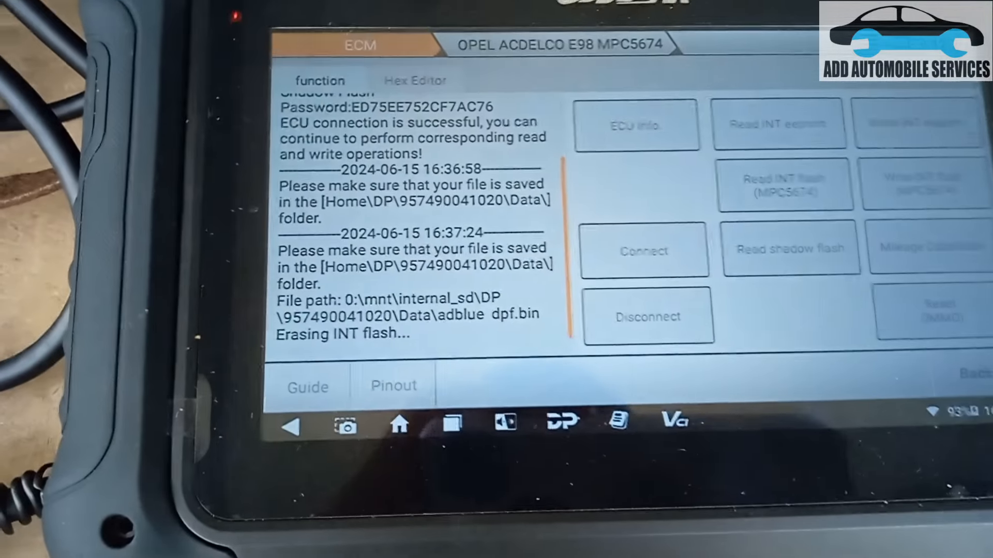